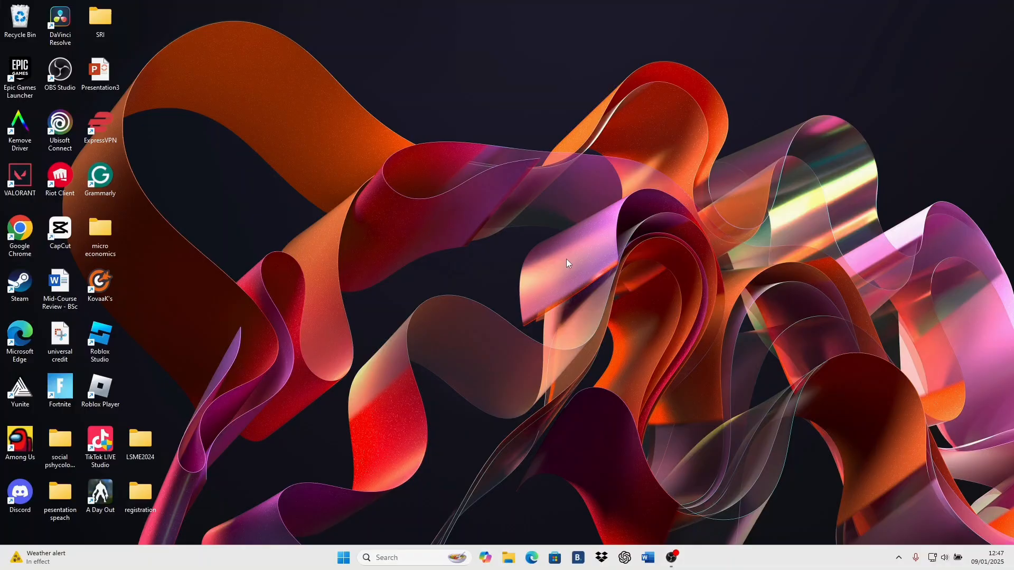
mouse_move(470, 223)
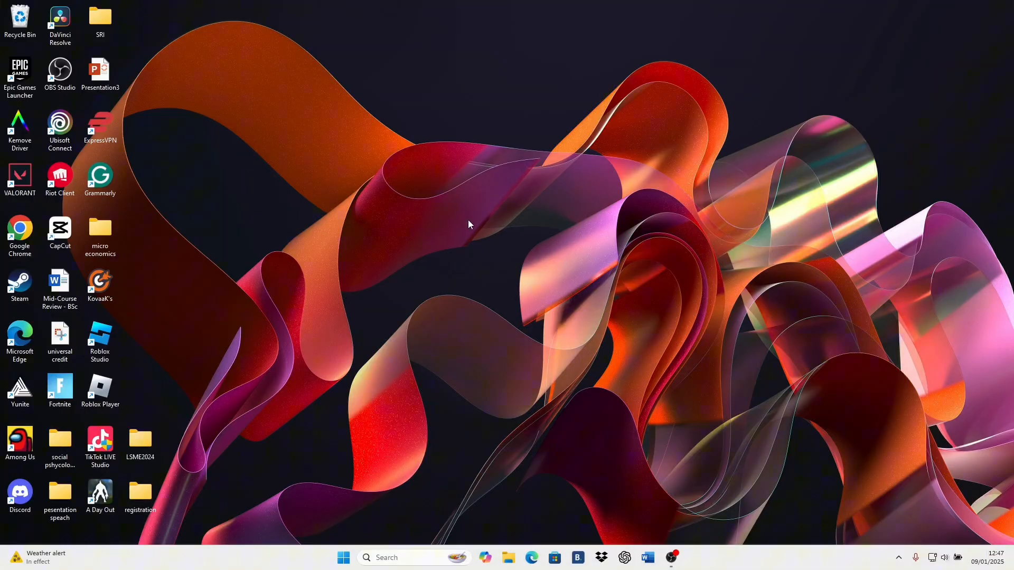
Step: Open the desktop context menu with a right-click on empty space
right_click(470, 225)
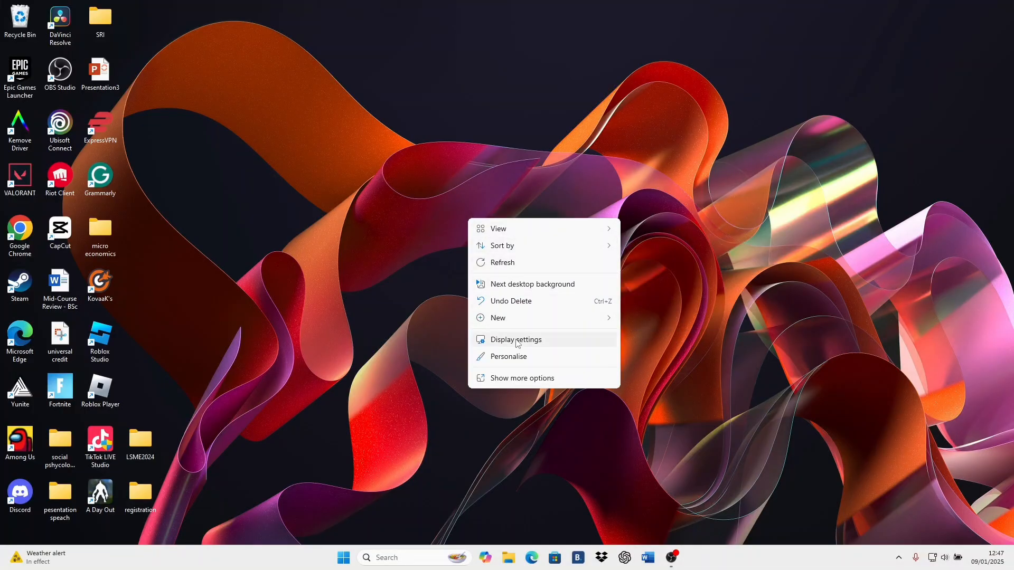
Step: Open Display settings, select monitor 2, and scroll to Scale & layout
click(515, 340)
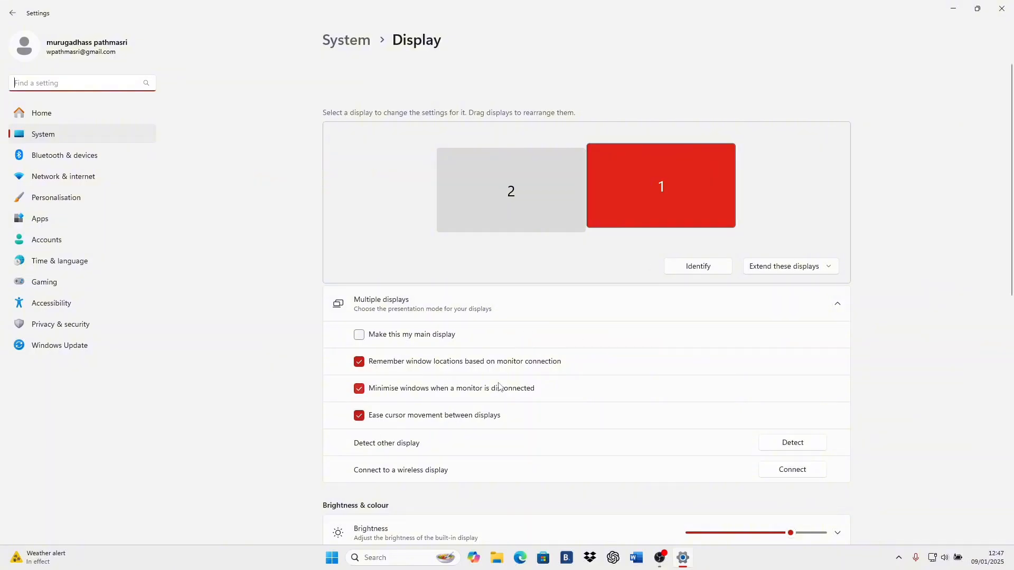
click(511, 191)
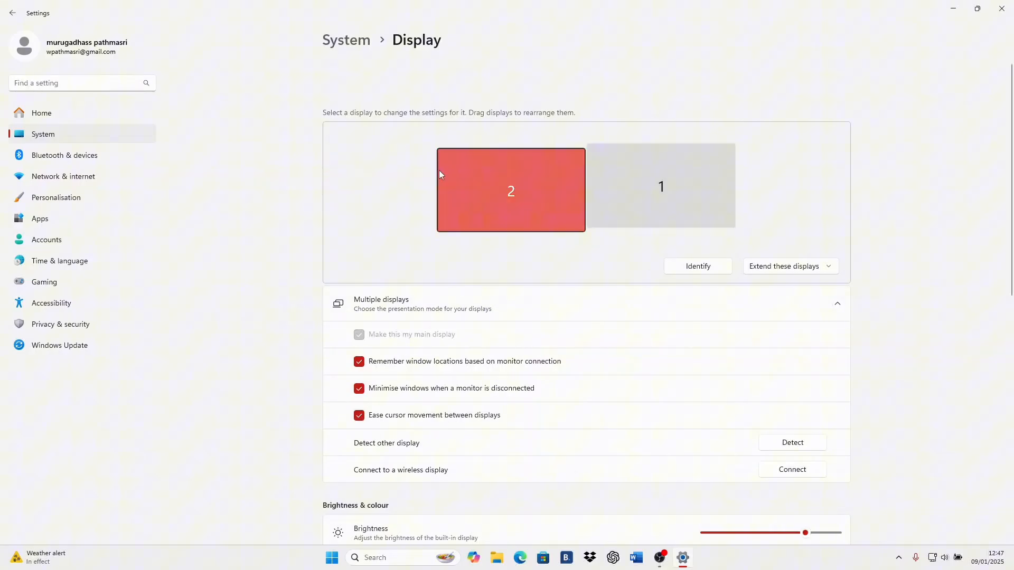
scroll(down, 3)
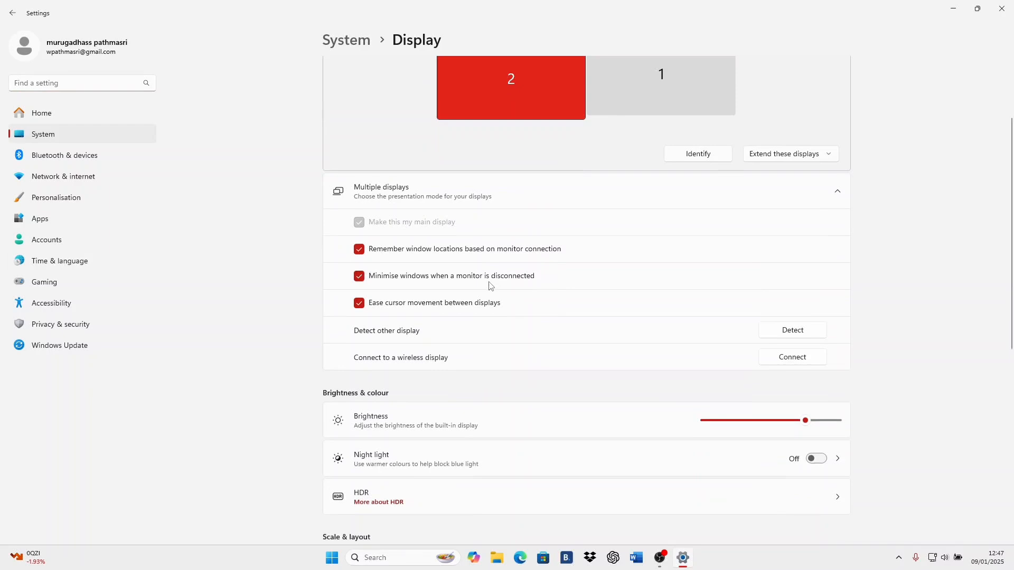
scroll(down, 3)
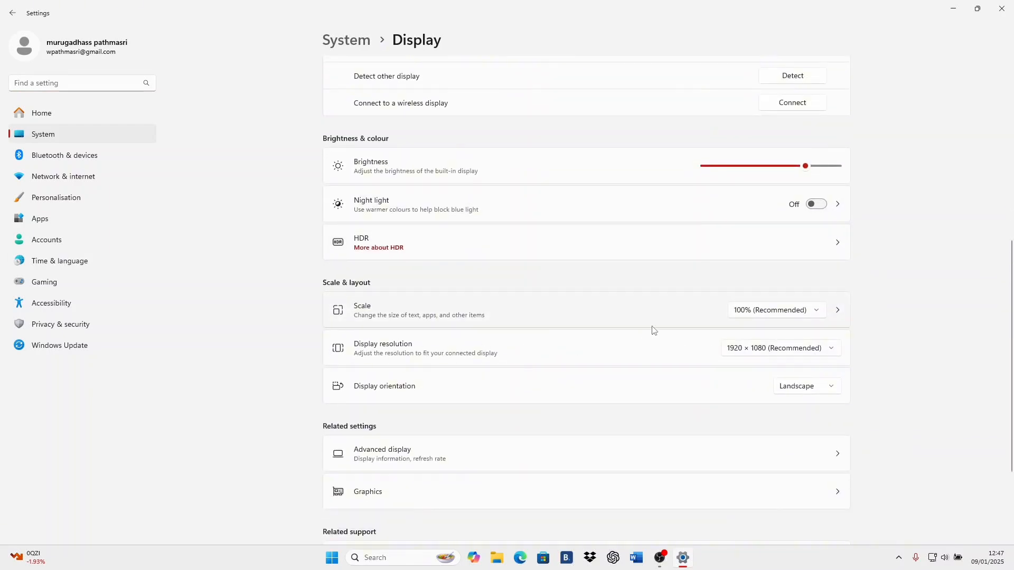
click(780, 348)
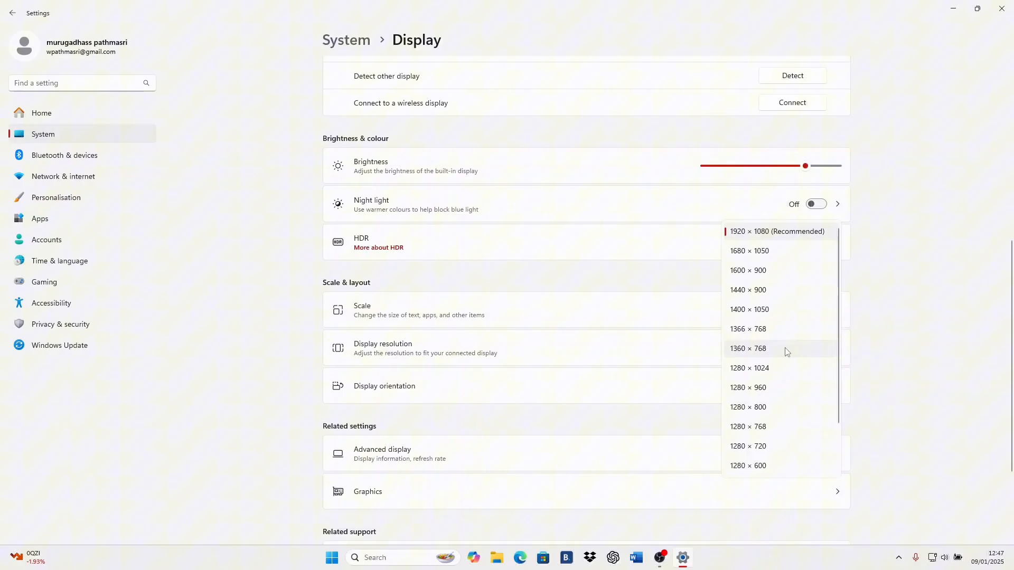
mouse_move(749, 397)
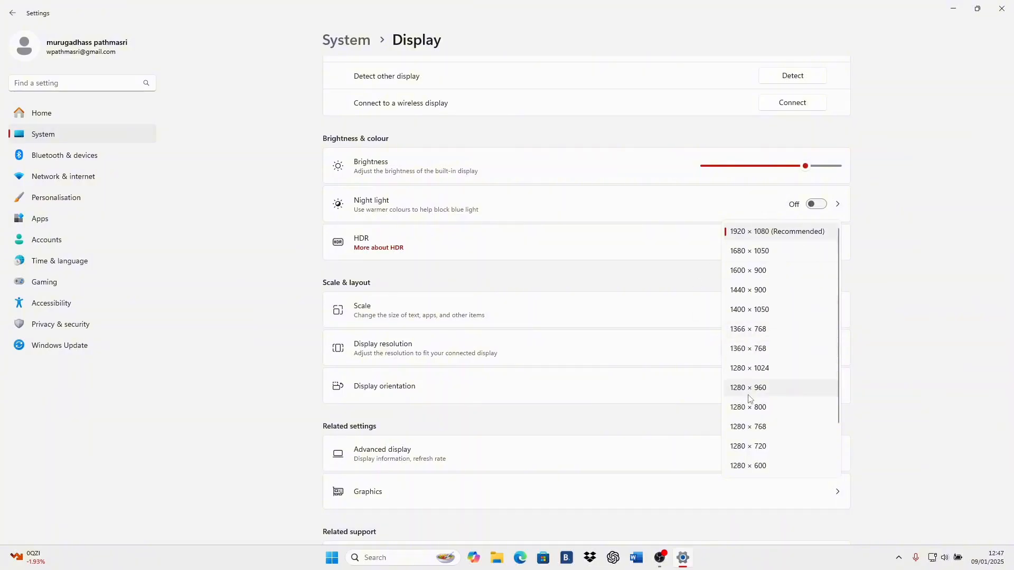
mouse_move(749, 413)
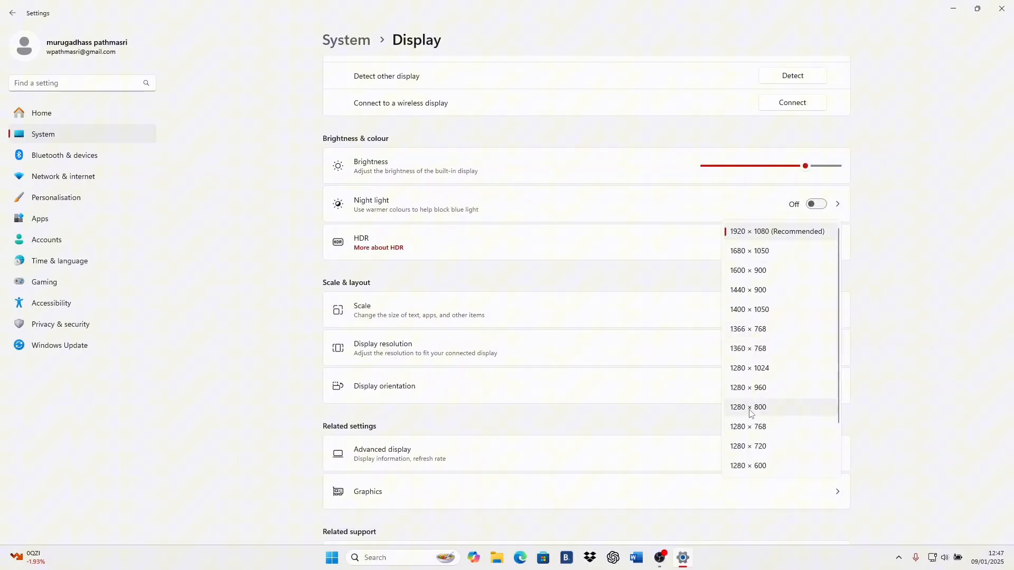
mouse_move(771, 254)
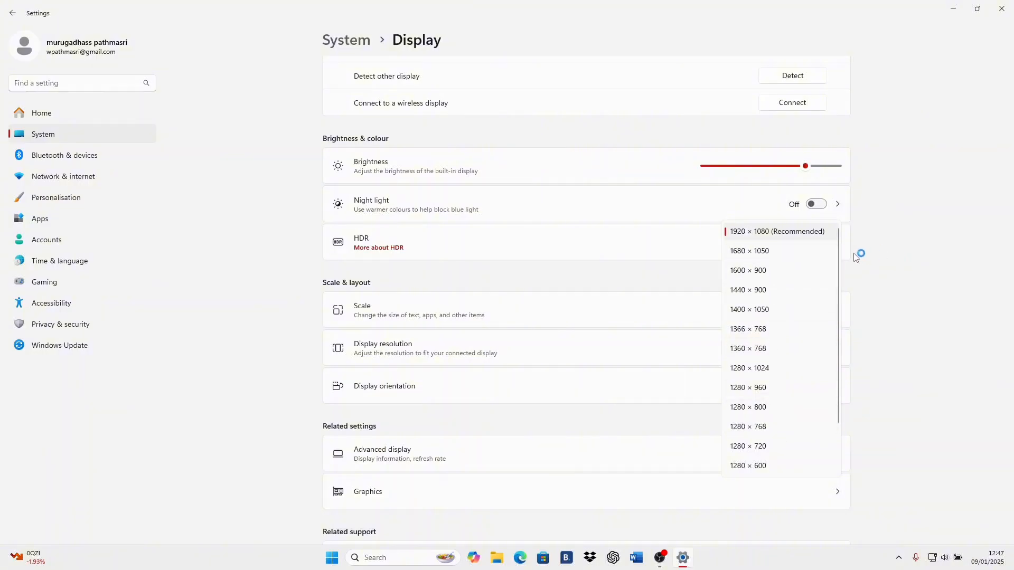
mouse_move(776, 387)
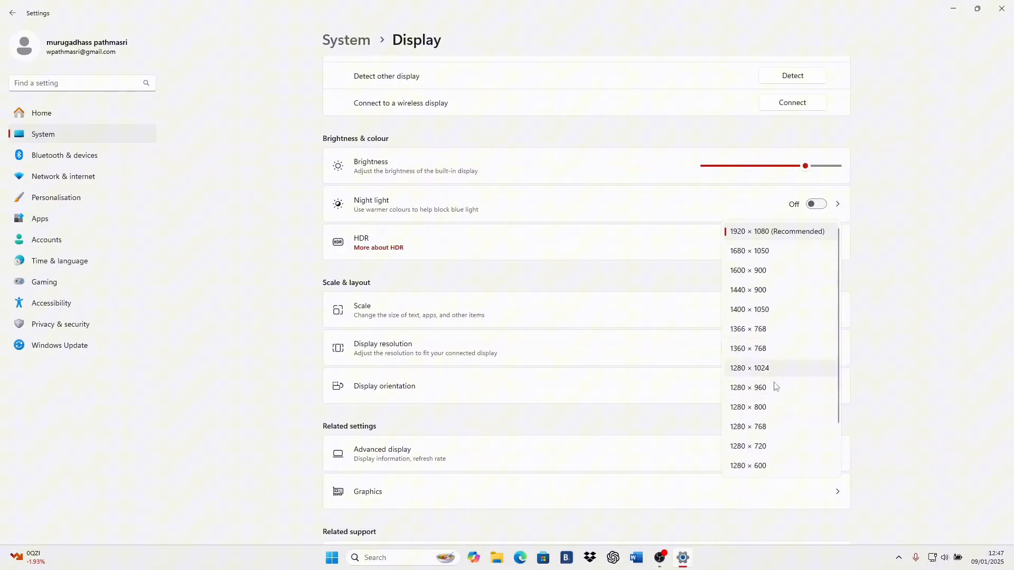
click(776, 231)
text(inte)
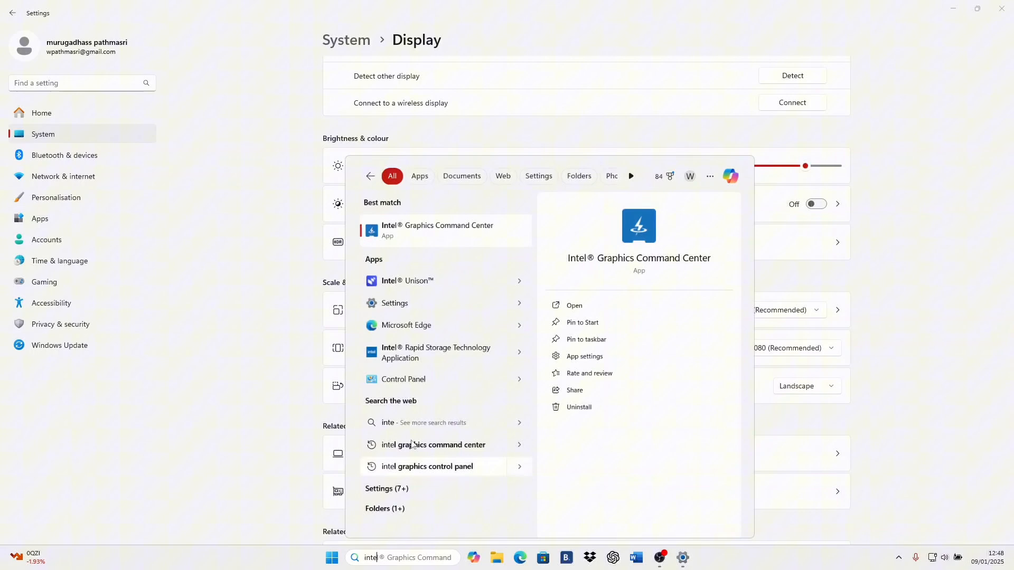
mouse_move(499, 227)
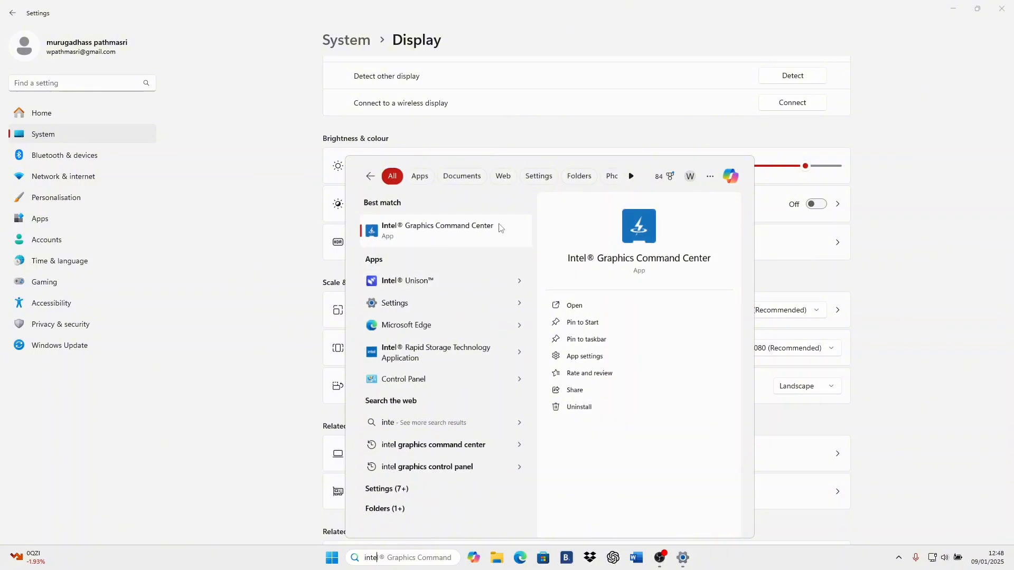
mouse_move(490, 232)
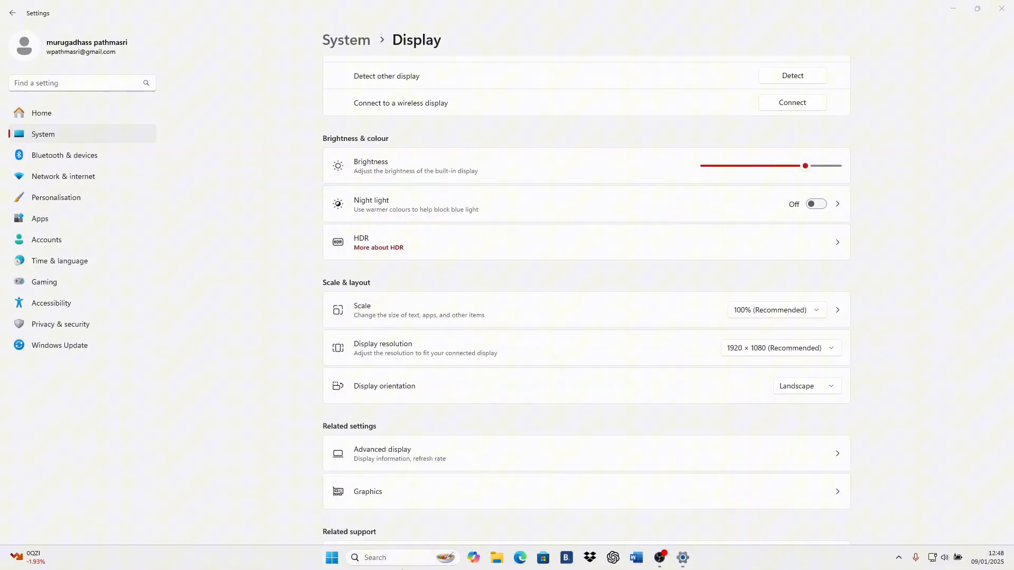
Step: Launch Intel Graphics Command Center from search, maximize it, and open the Display page
click(331, 557)
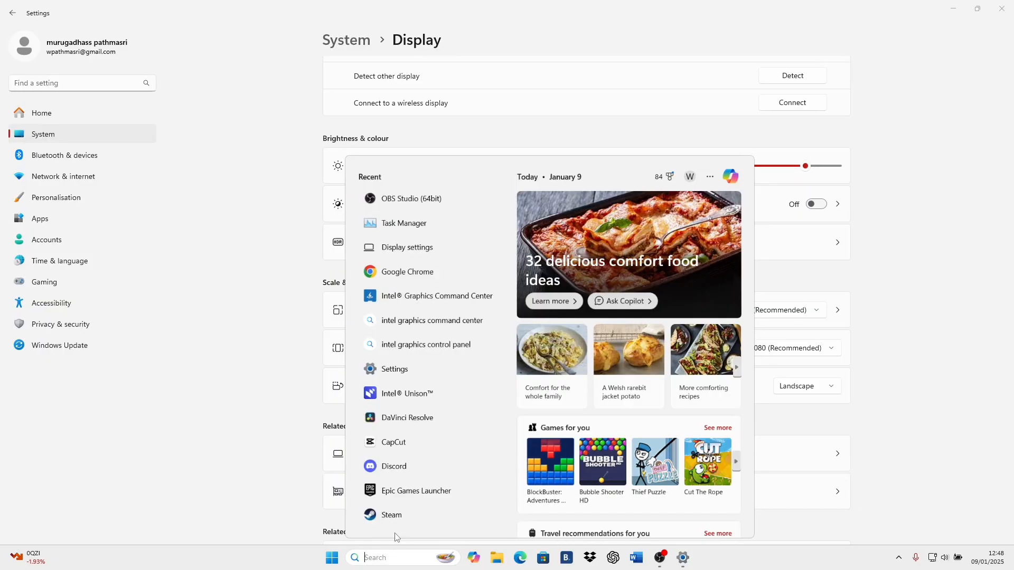
click(437, 296)
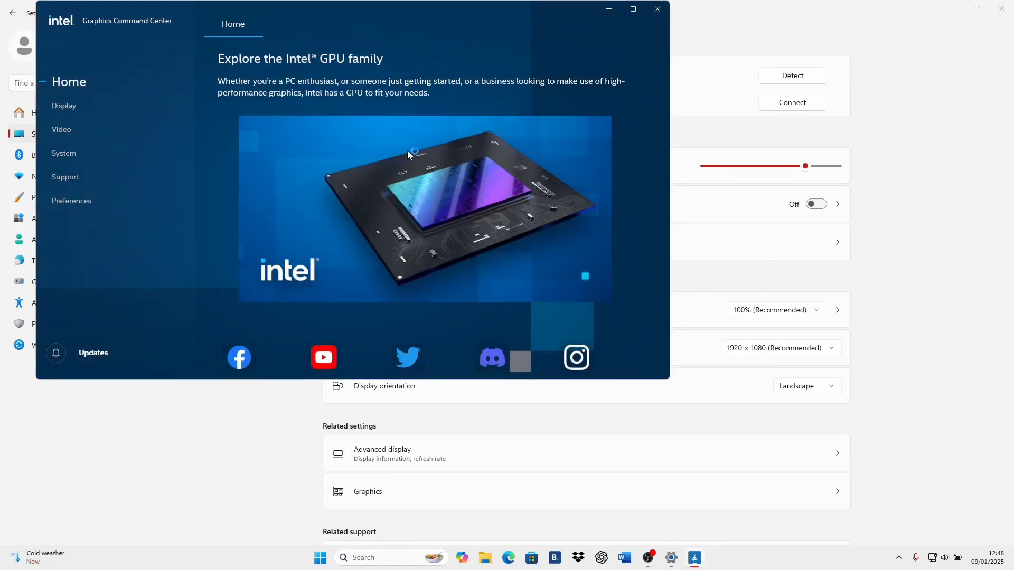
click(633, 9)
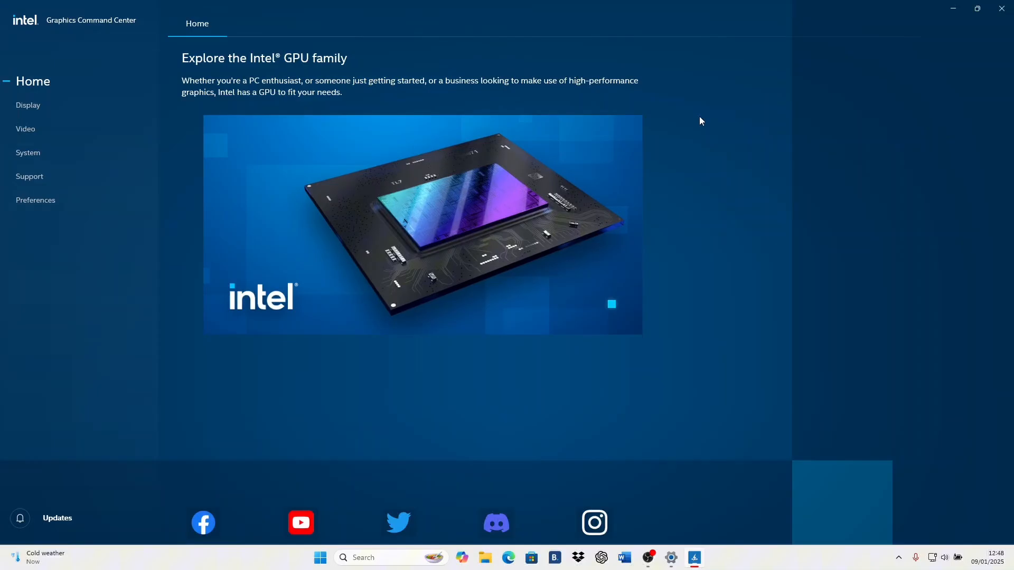
click(28, 106)
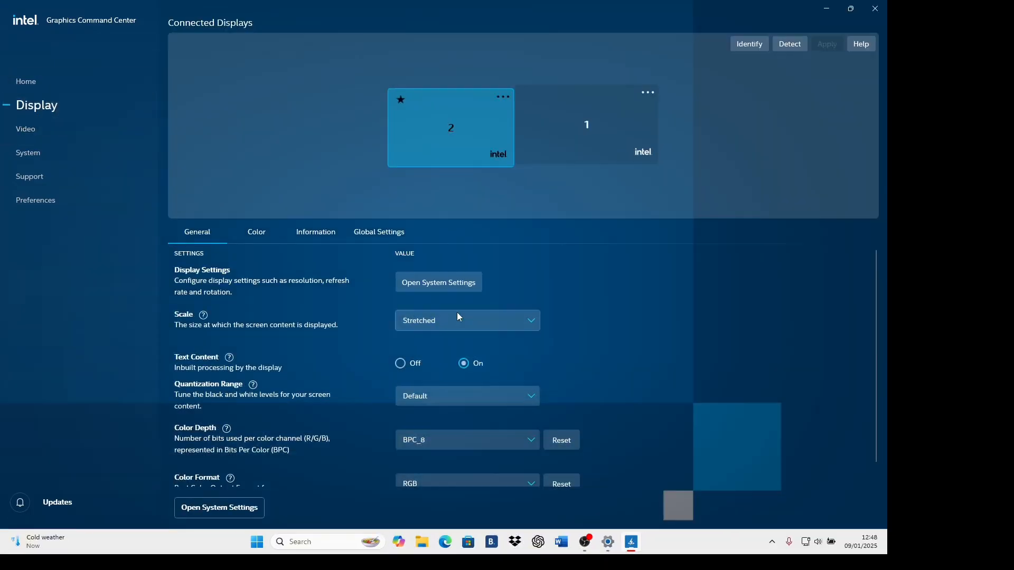
Step: Switch display 2's scale to Maintain Aspect Ratio, then back to Stretched
click(467, 320)
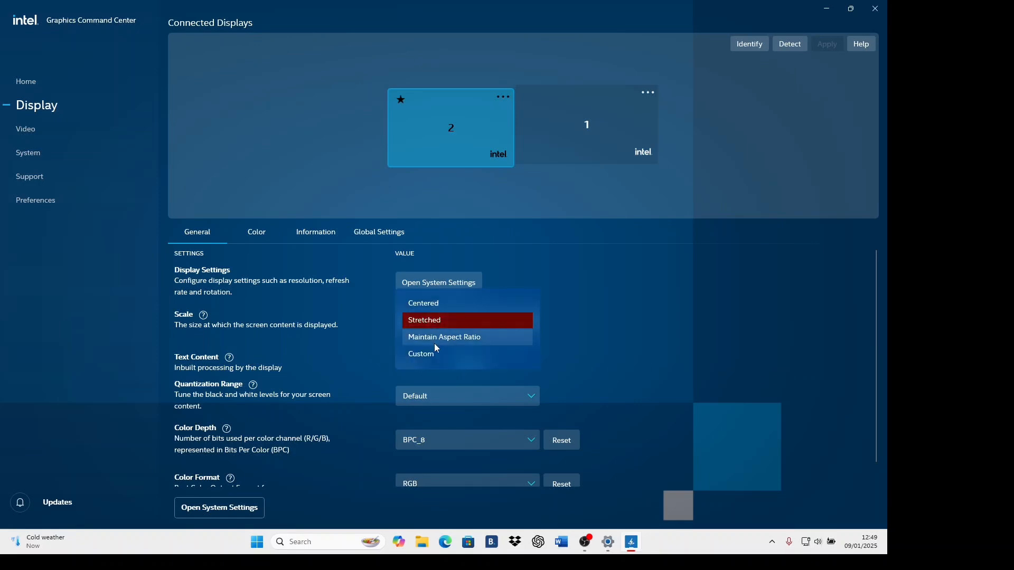
click(444, 337)
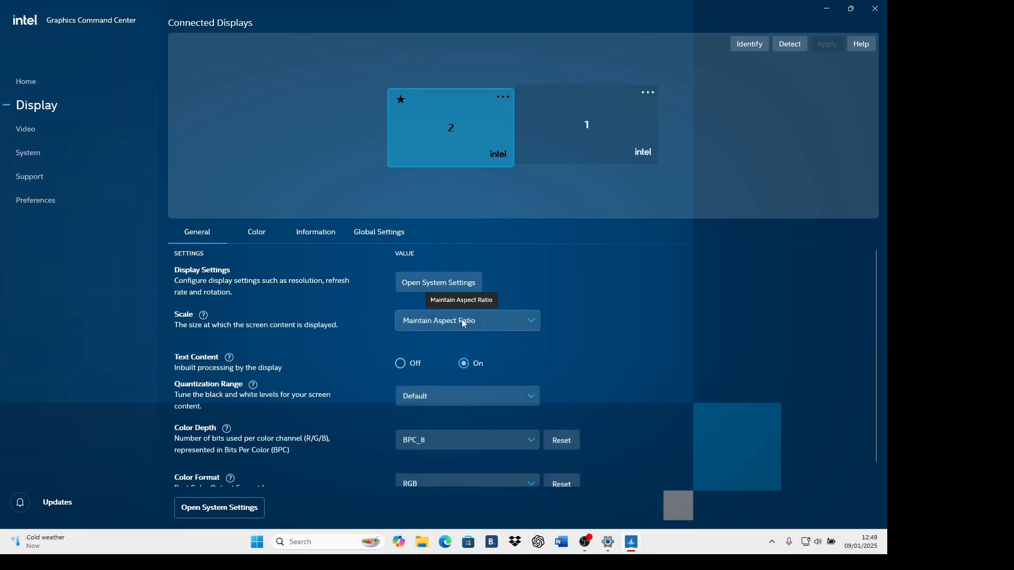
click(467, 320)
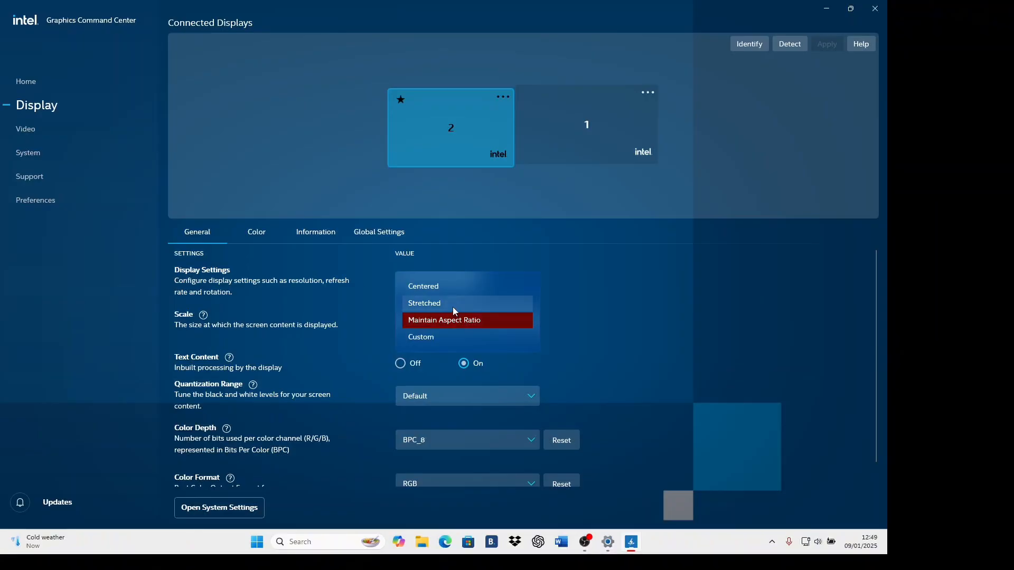
click(424, 303)
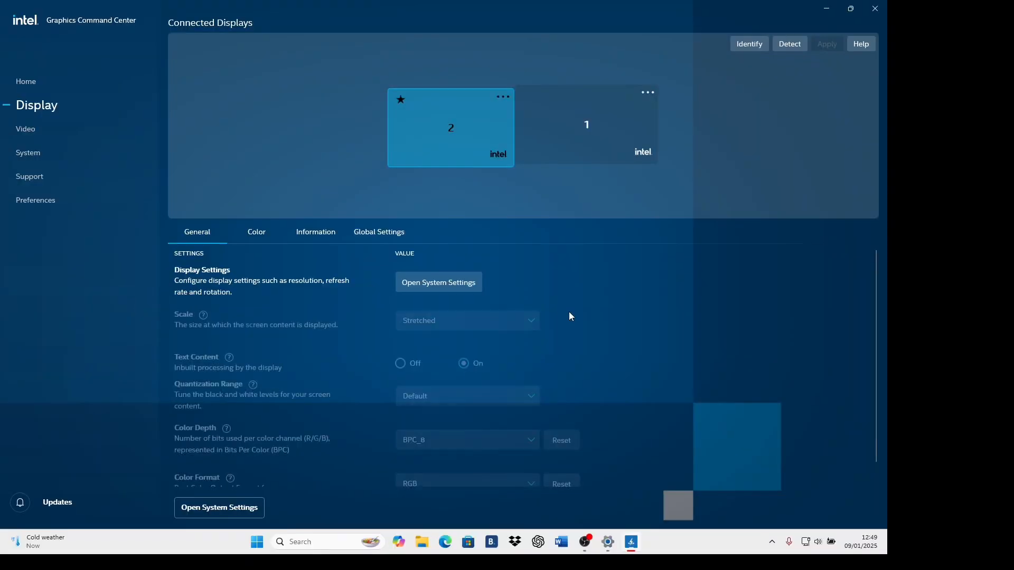